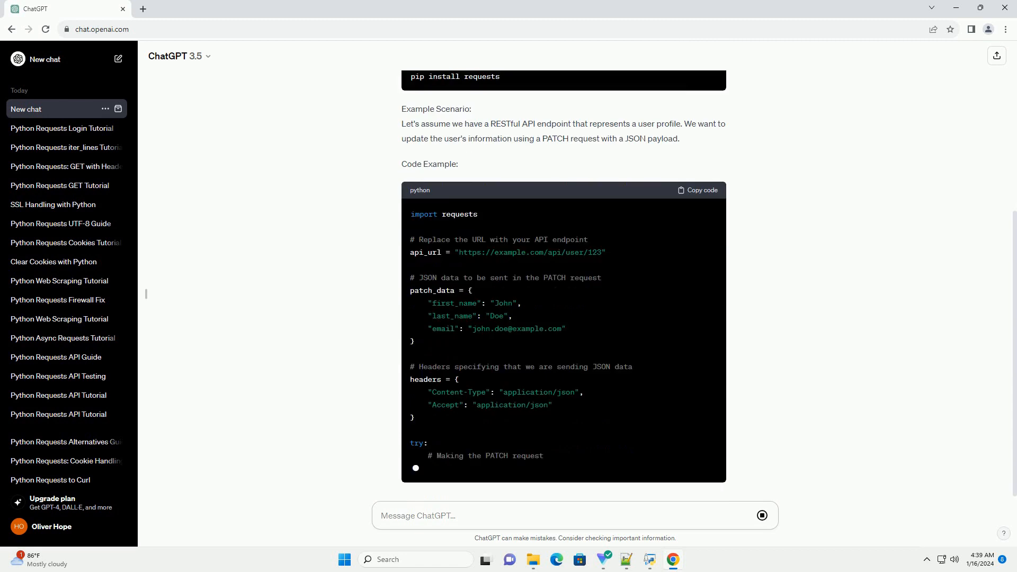
pyautogui.scroll(-3)
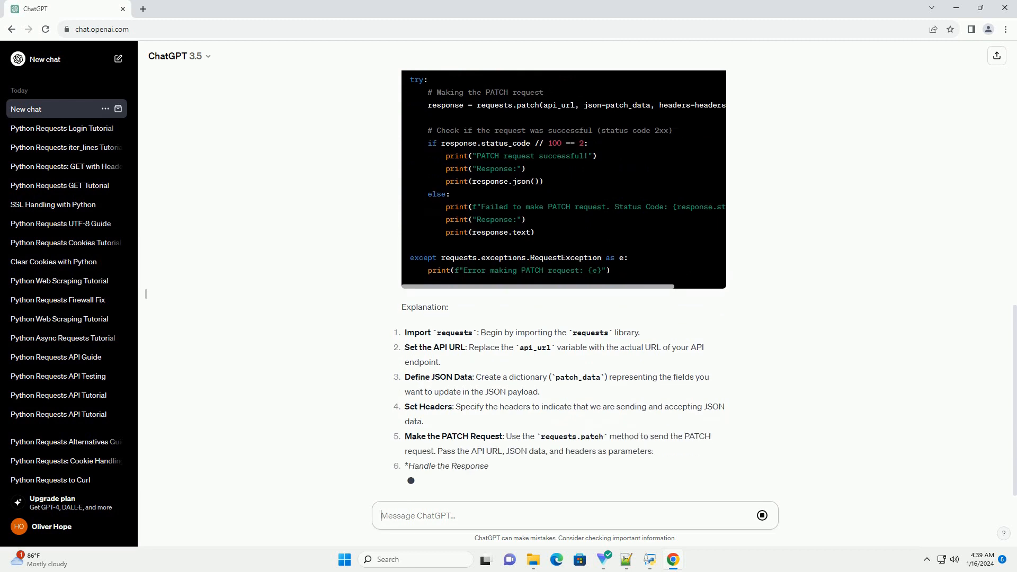
pyautogui.scroll(-3)
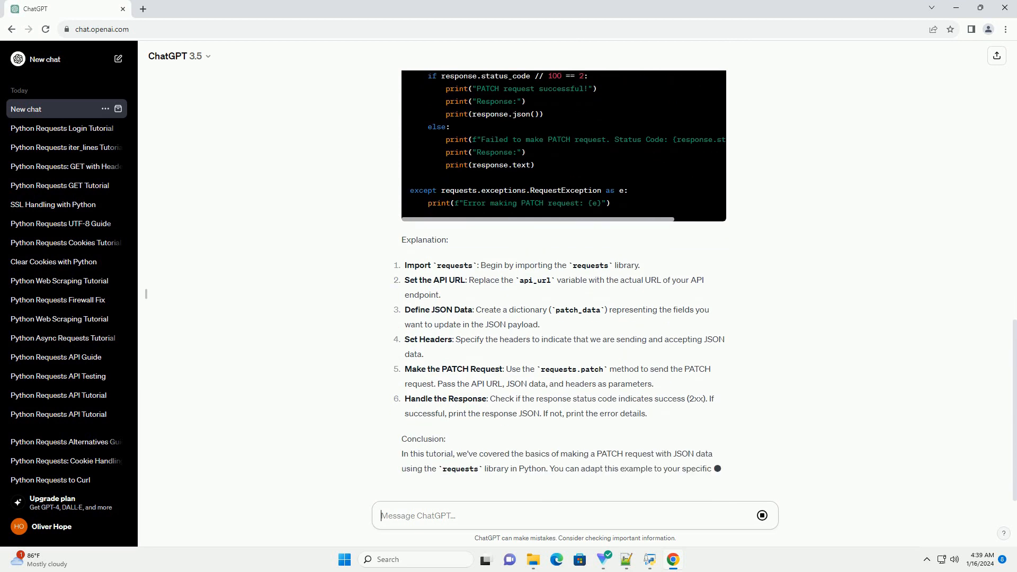
pyautogui.scroll(-3)
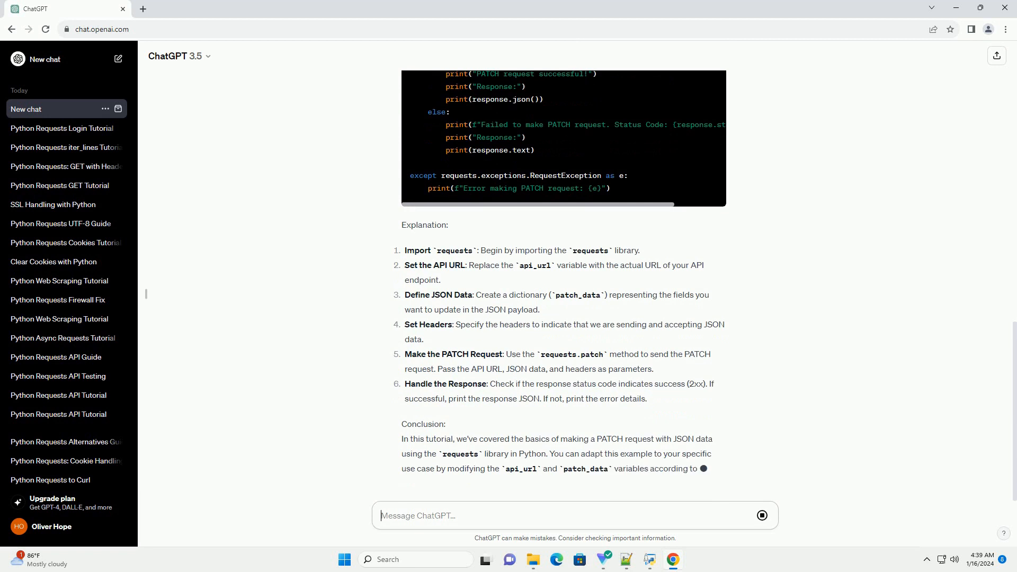